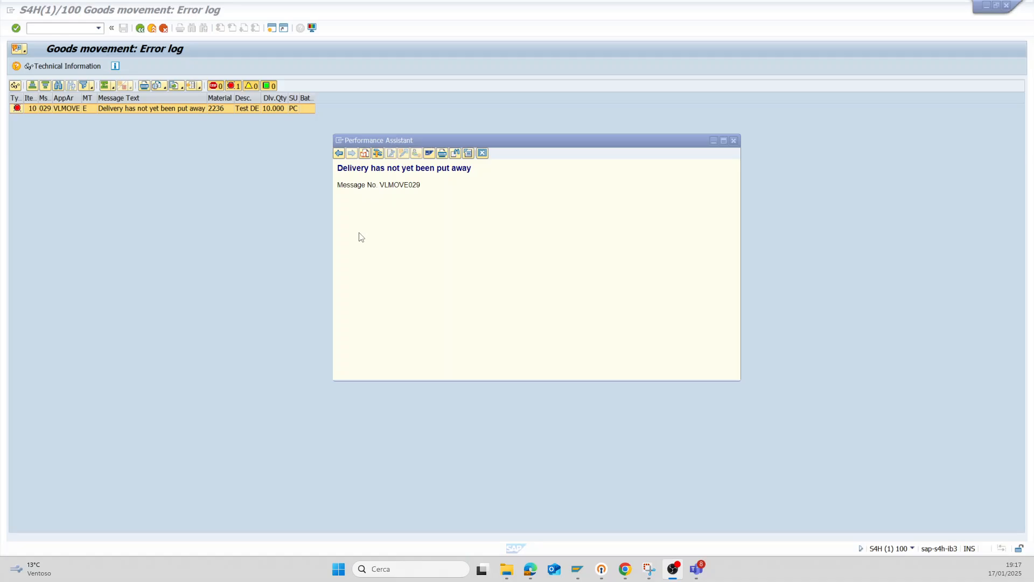
{"action": "mouse_move", "coordinate": [584, 180]}
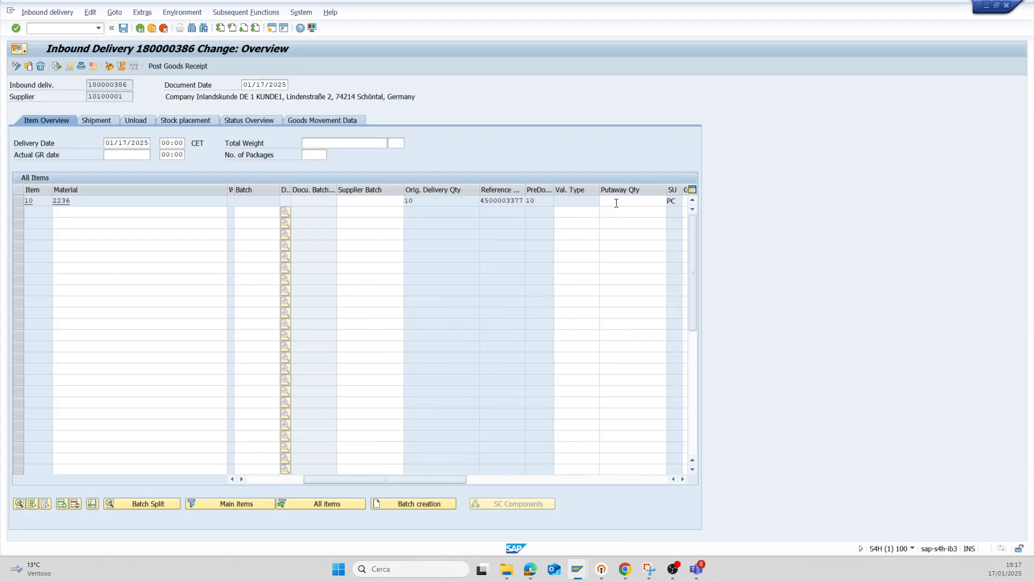
Enter a put-away quantity of 10 for item 10 of inbound delivery 180000386
{"action": "left_click", "coordinate": [633, 201]}
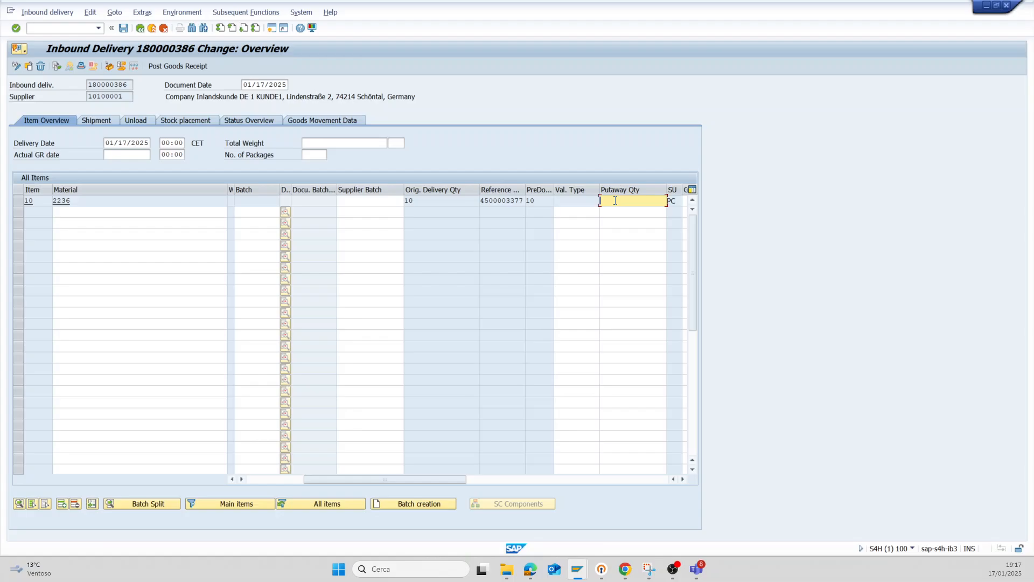
{"action": "type", "text": "10"}
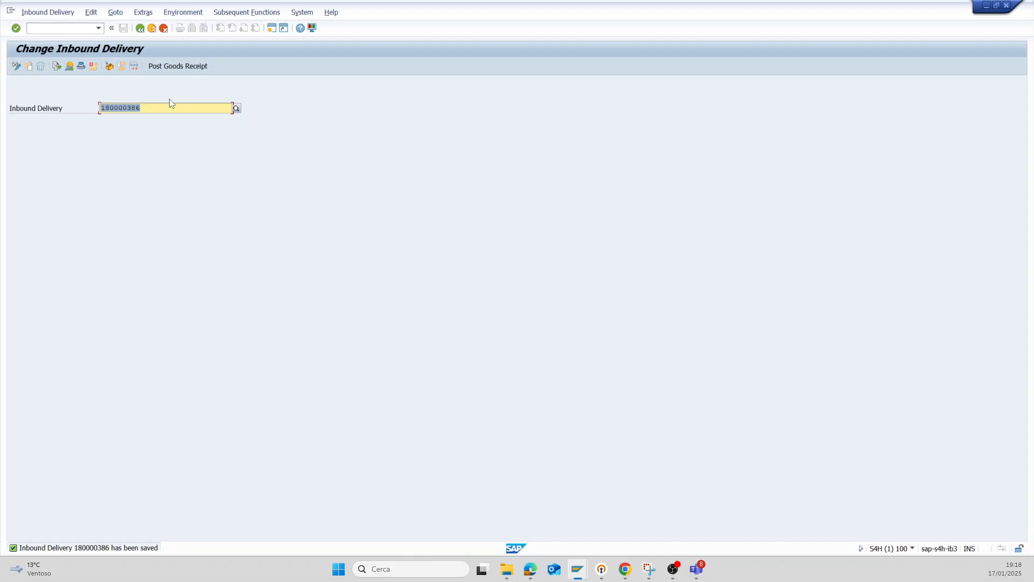
{"action": "mouse_move", "coordinate": [177, 66]}
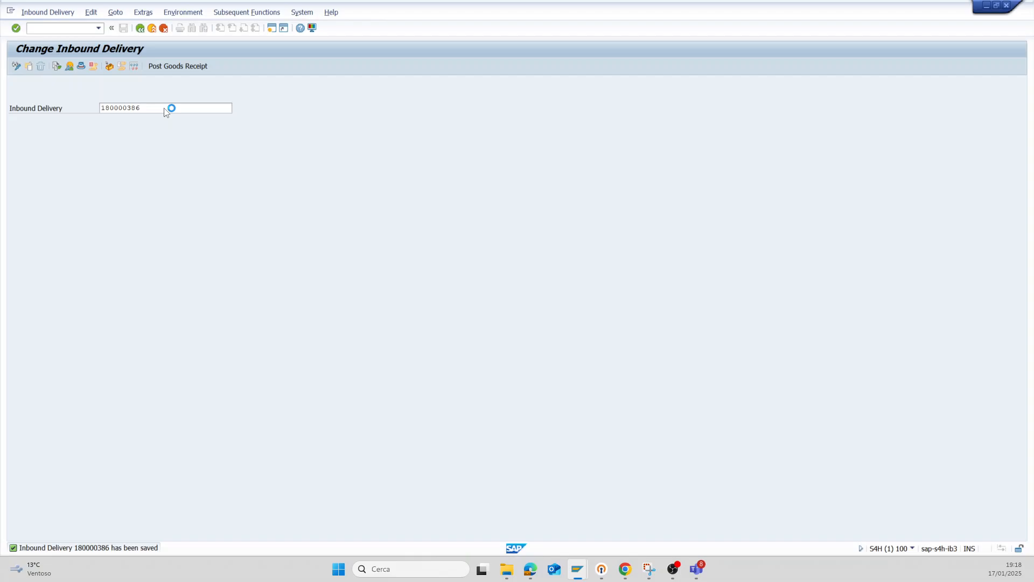
{"action": "key", "text": "Enter"}
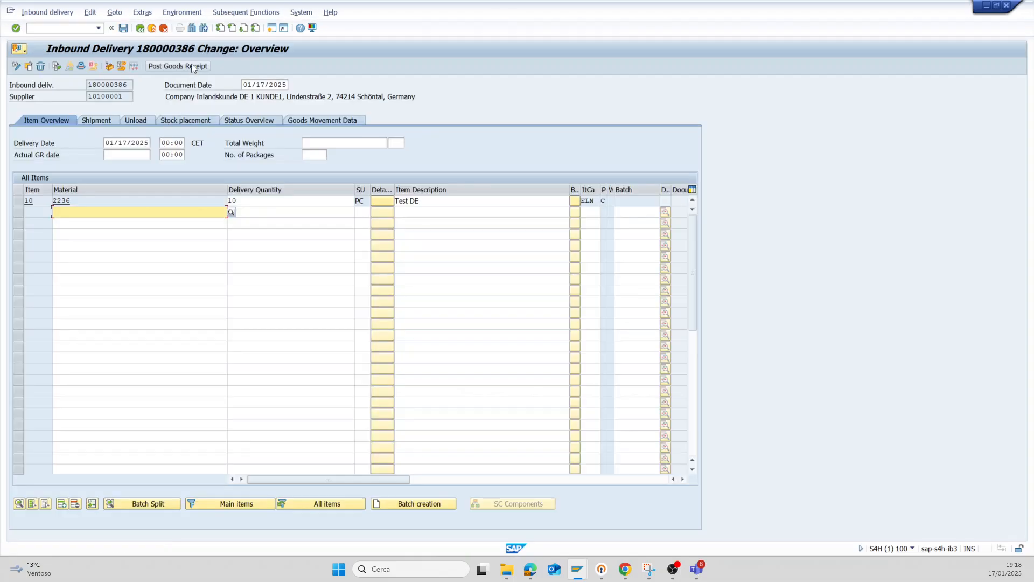
{"action": "mouse_move", "coordinate": [177, 66]}
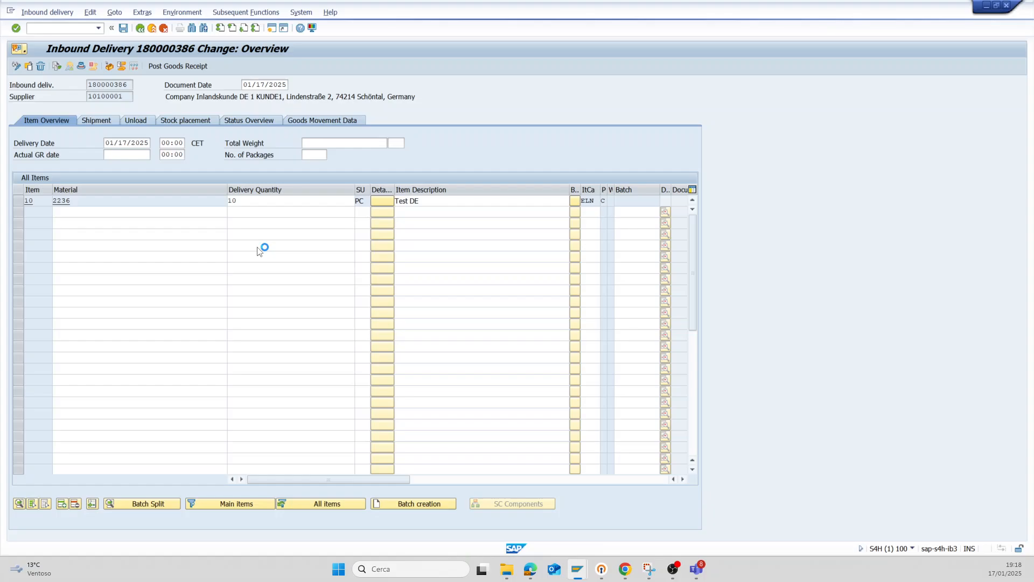
{"action": "left_click", "coordinate": [177, 66]}
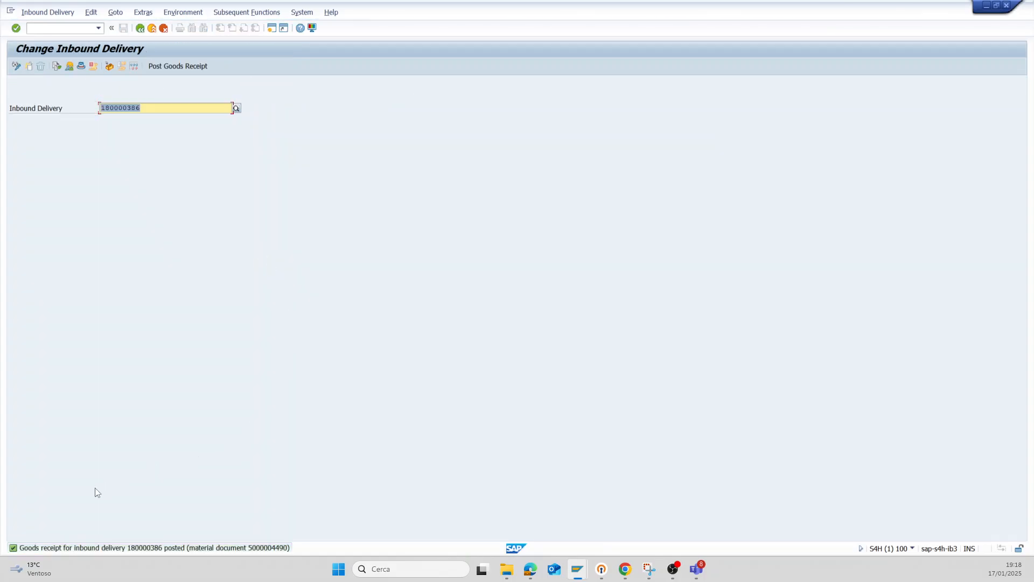